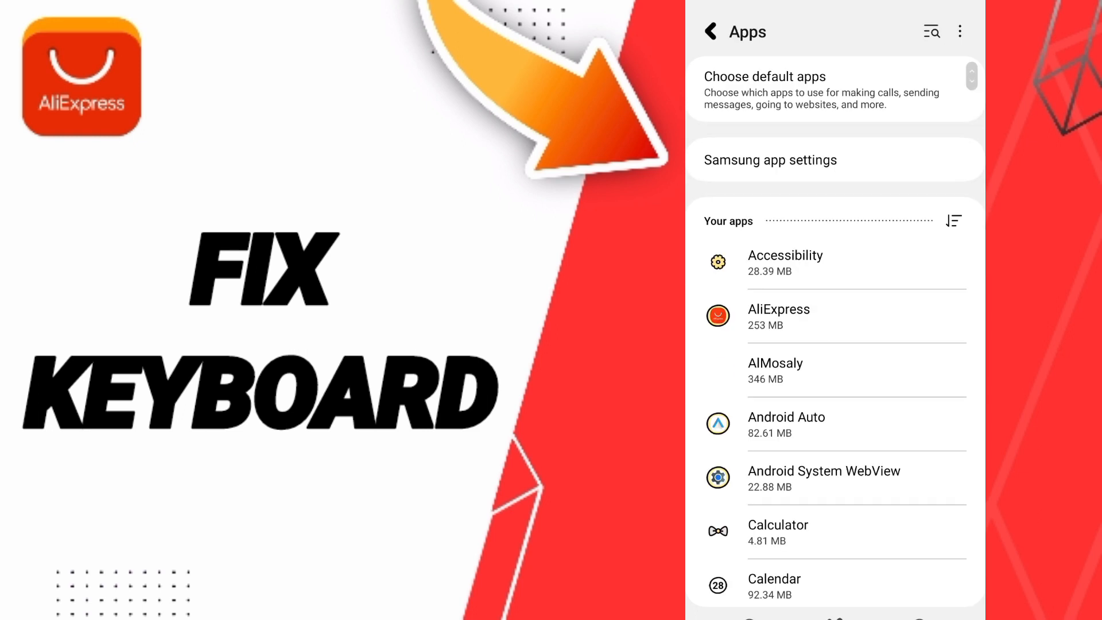
Step: Clear AliExpress's cache from its Storage page, then go to the home screen
{"action": "left_click", "coordinate": [830, 315]}
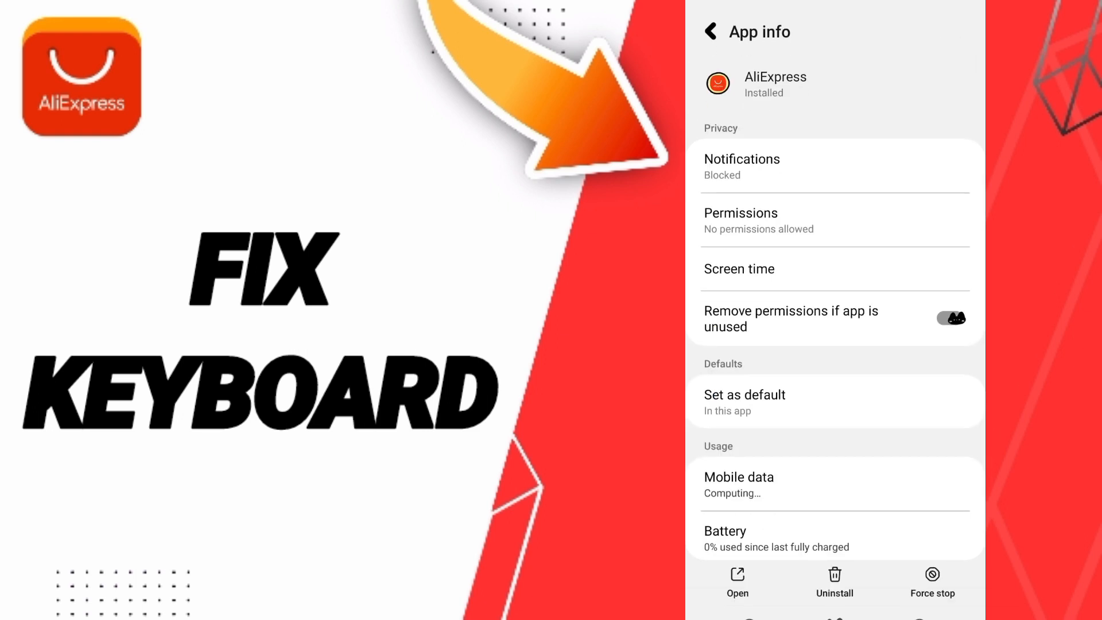
{"action": "left_click", "coordinate": [933, 582]}
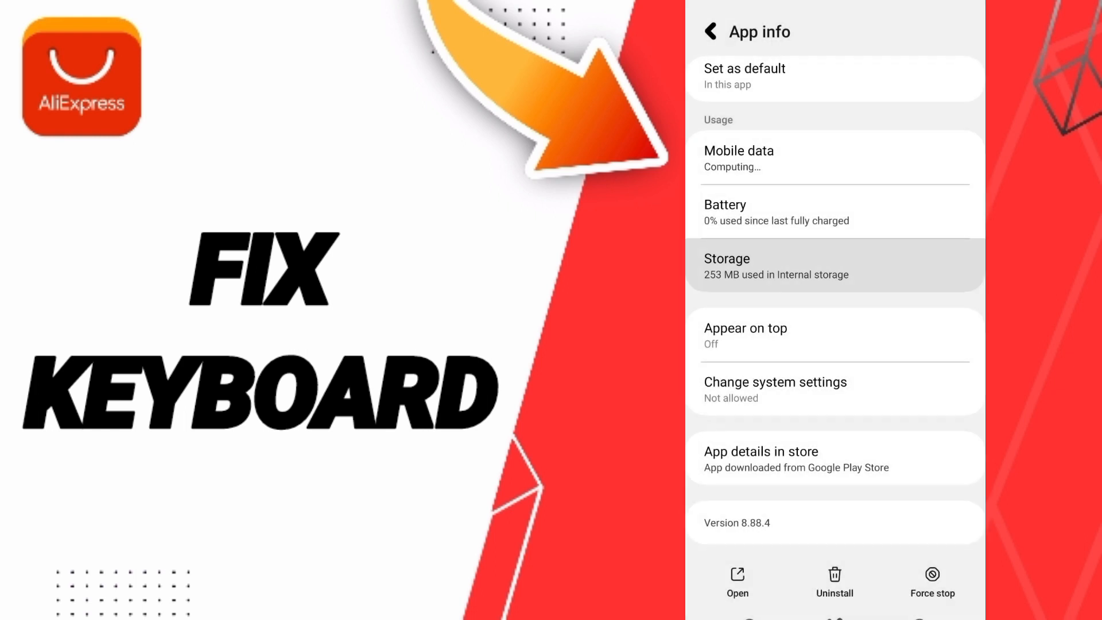
{"action": "left_click", "coordinate": [834, 266]}
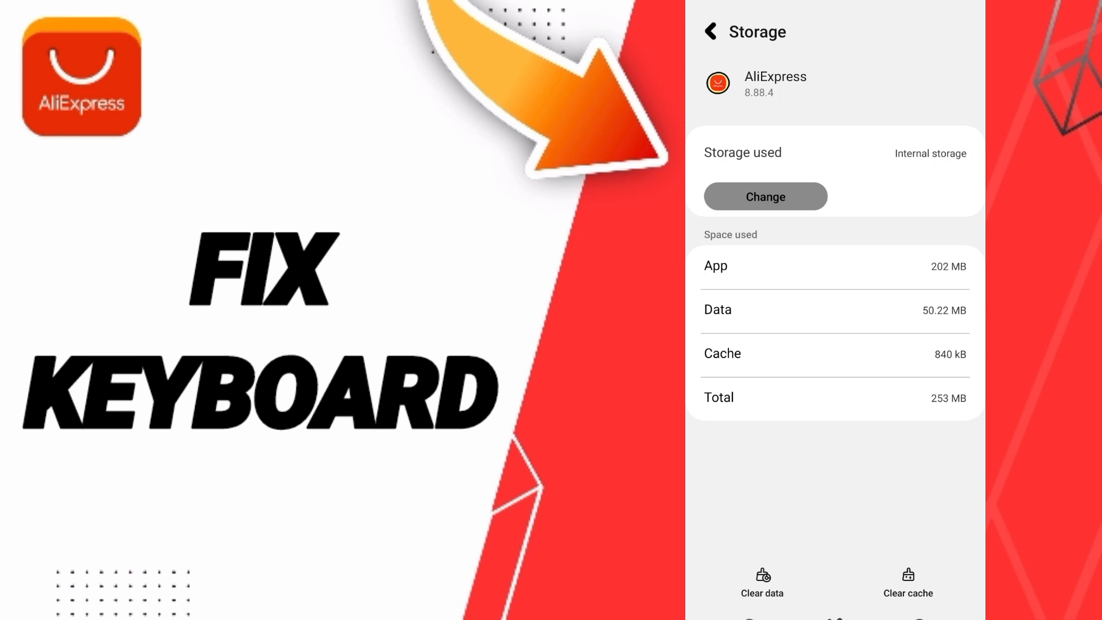
{"action": "left_click", "coordinate": [908, 583]}
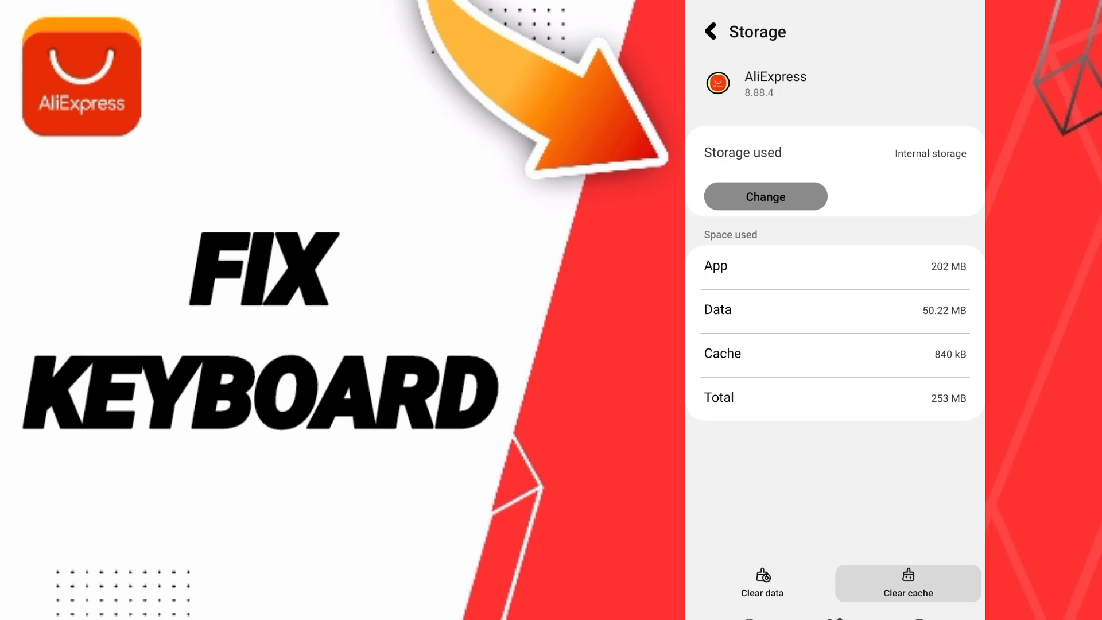
{"action": "left_click", "coordinate": [762, 583]}
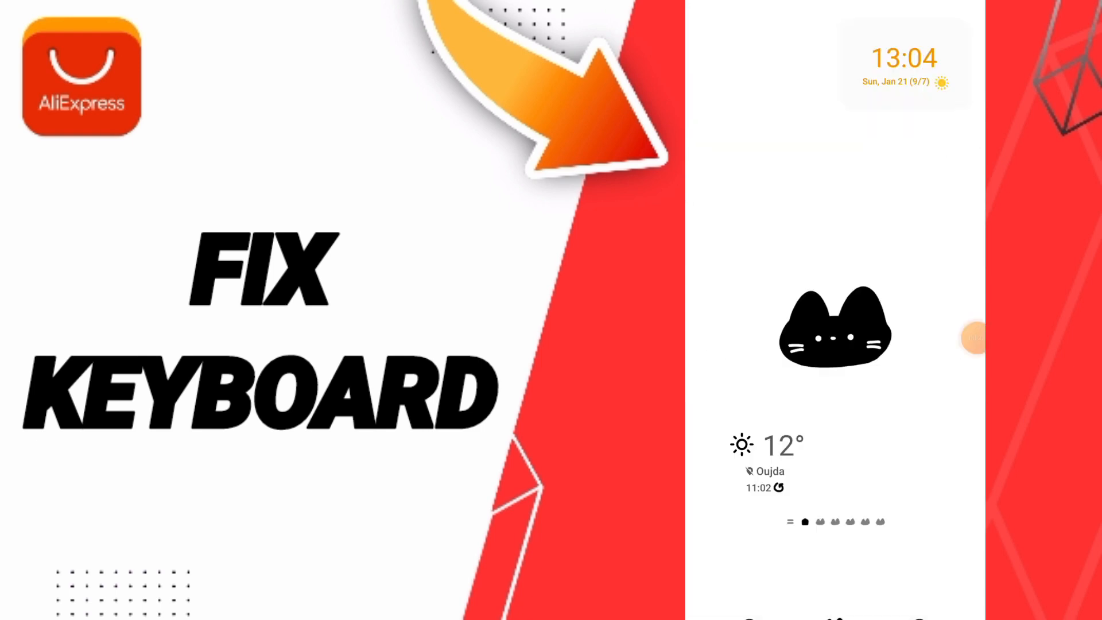
Step: Switch Airplane mode on from Quick Settings, then off on its settings page
{"action": "scroll", "scroll_direction": "down", "scroll_amount": 3}
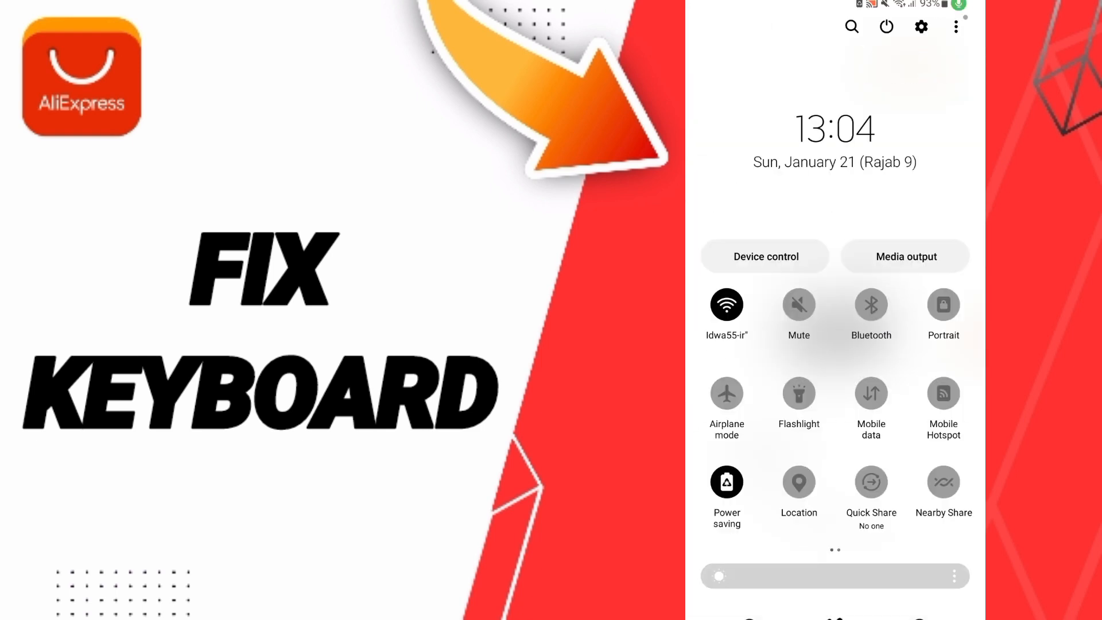
{"action": "left_click", "coordinate": [726, 304]}
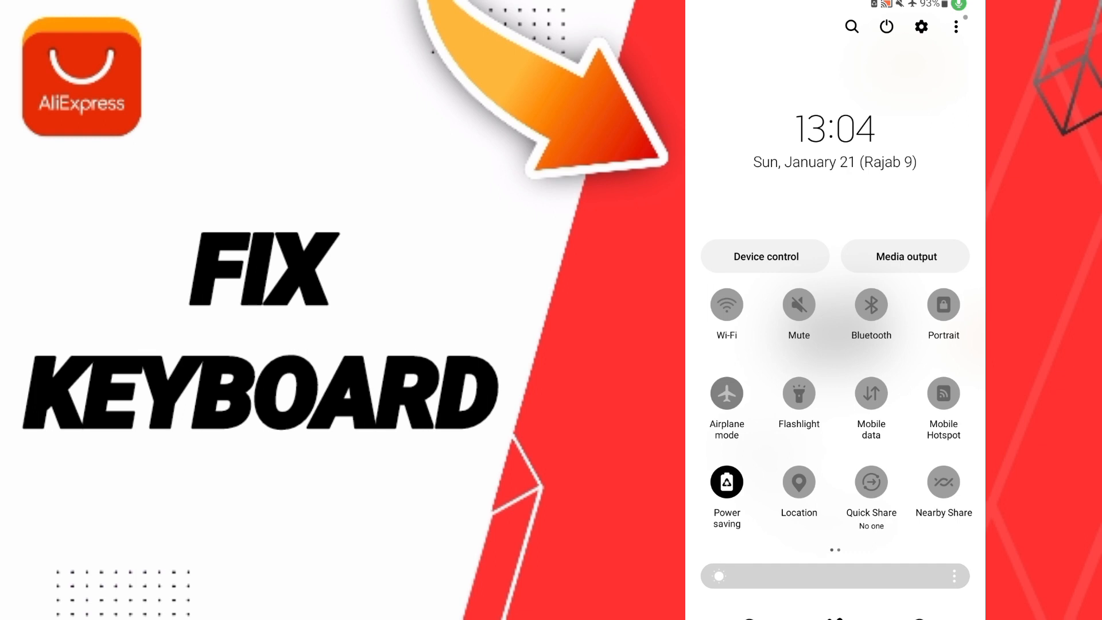
{"action": "left_click", "coordinate": [727, 392]}
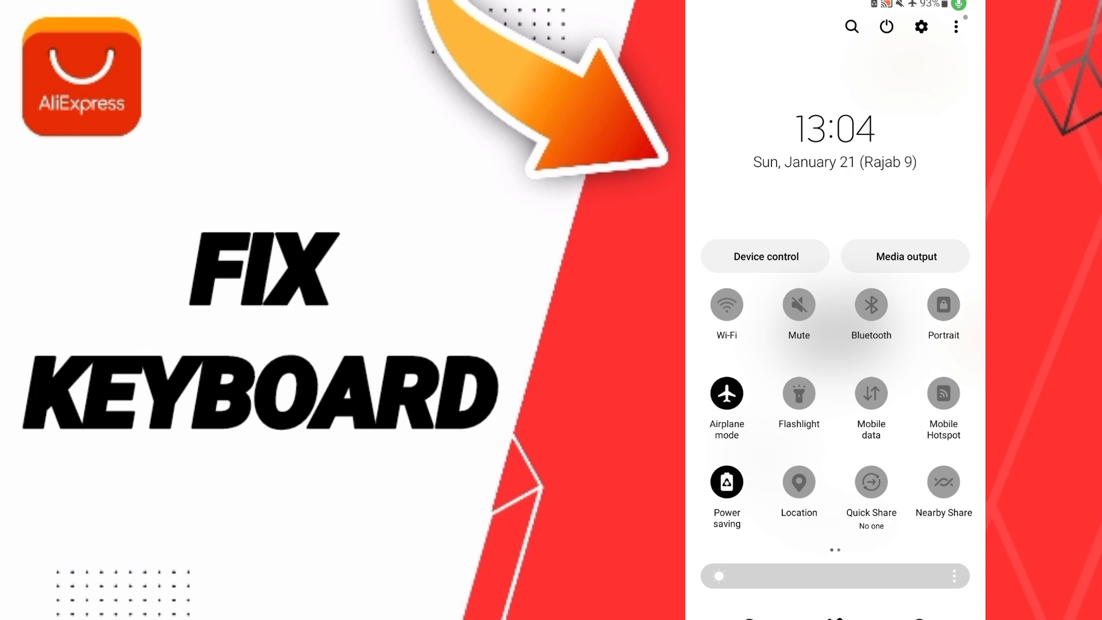
{"action": "left_click", "coordinate": [726, 392]}
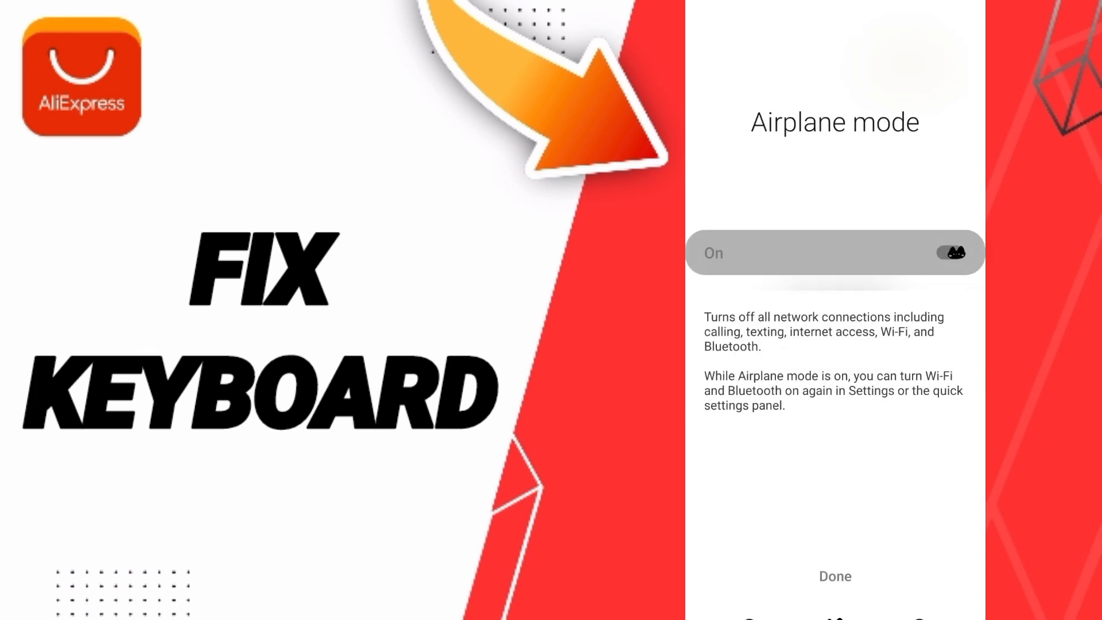
{"action": "left_click", "coordinate": [949, 253]}
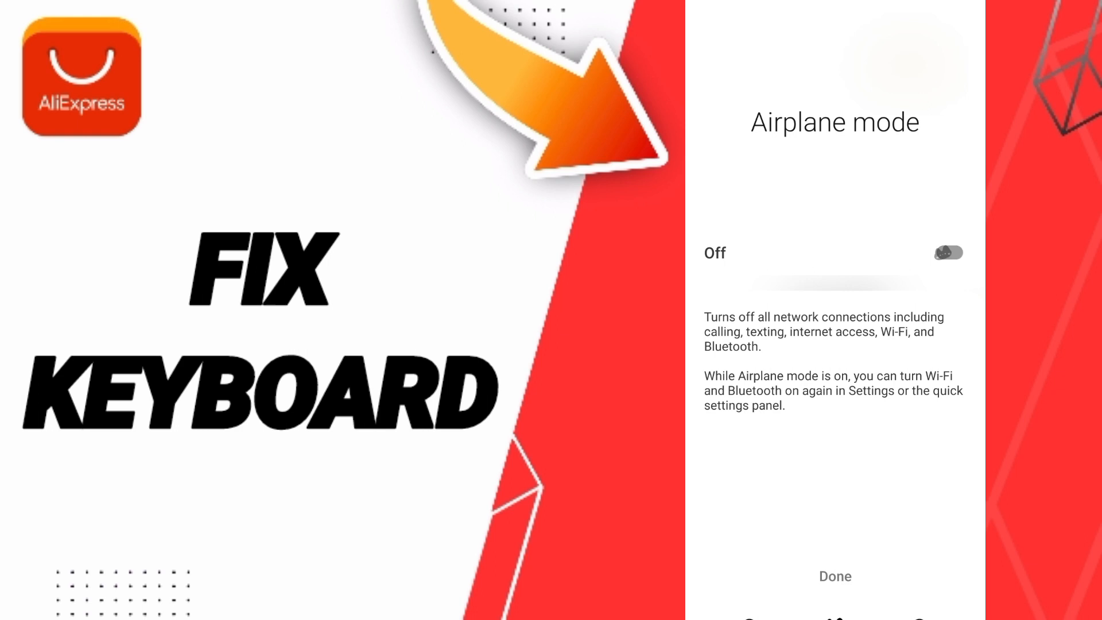